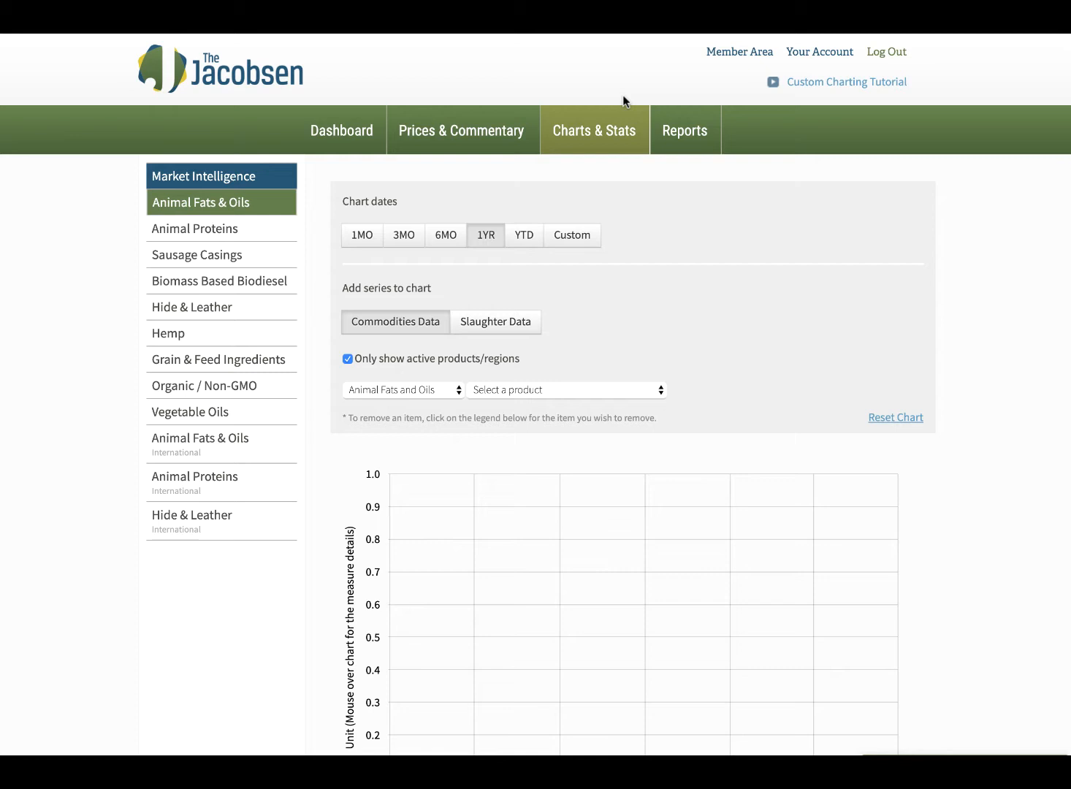
Step: Add the Bleachable Fancy Tallow - Packer Chicago series and view it over a one-year range
scroll("up", 3)
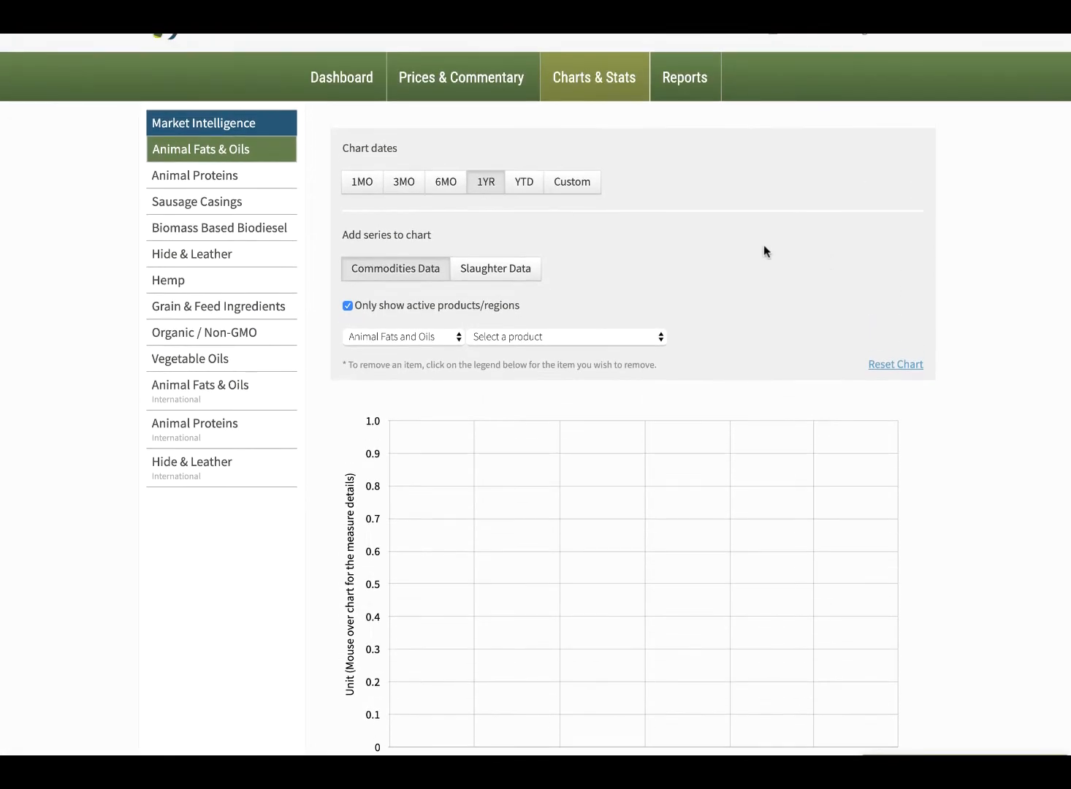
left_click(565, 336)
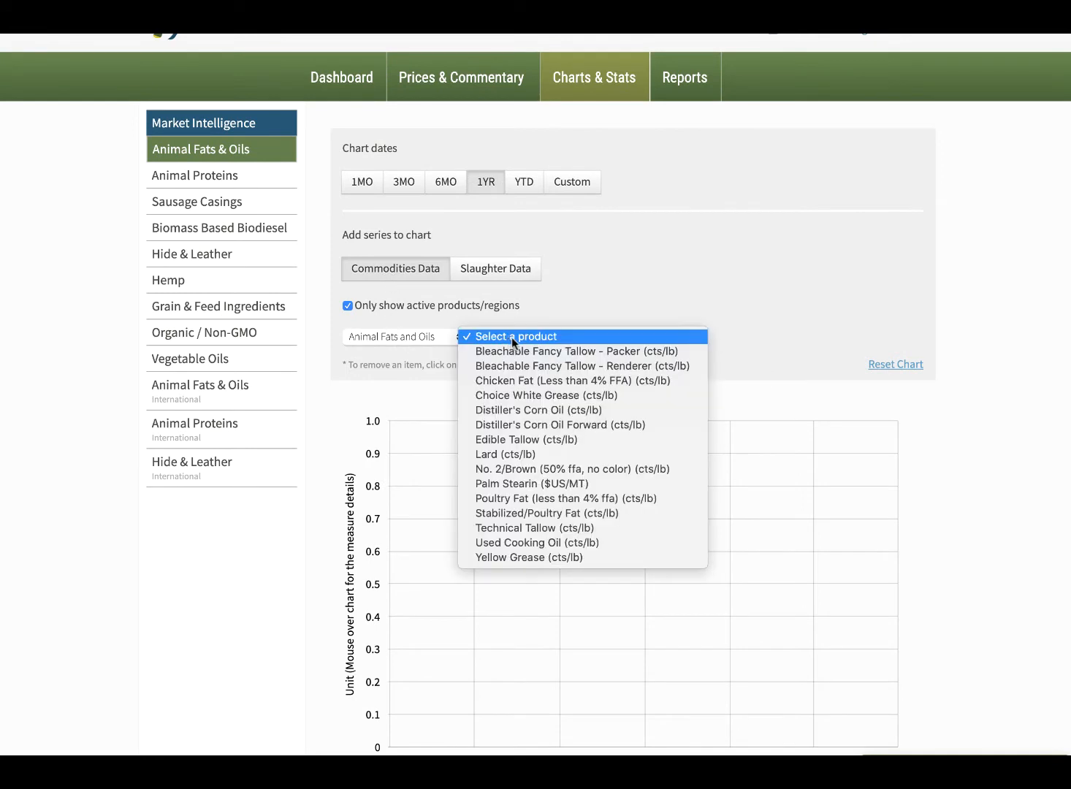
left_click(576, 351)
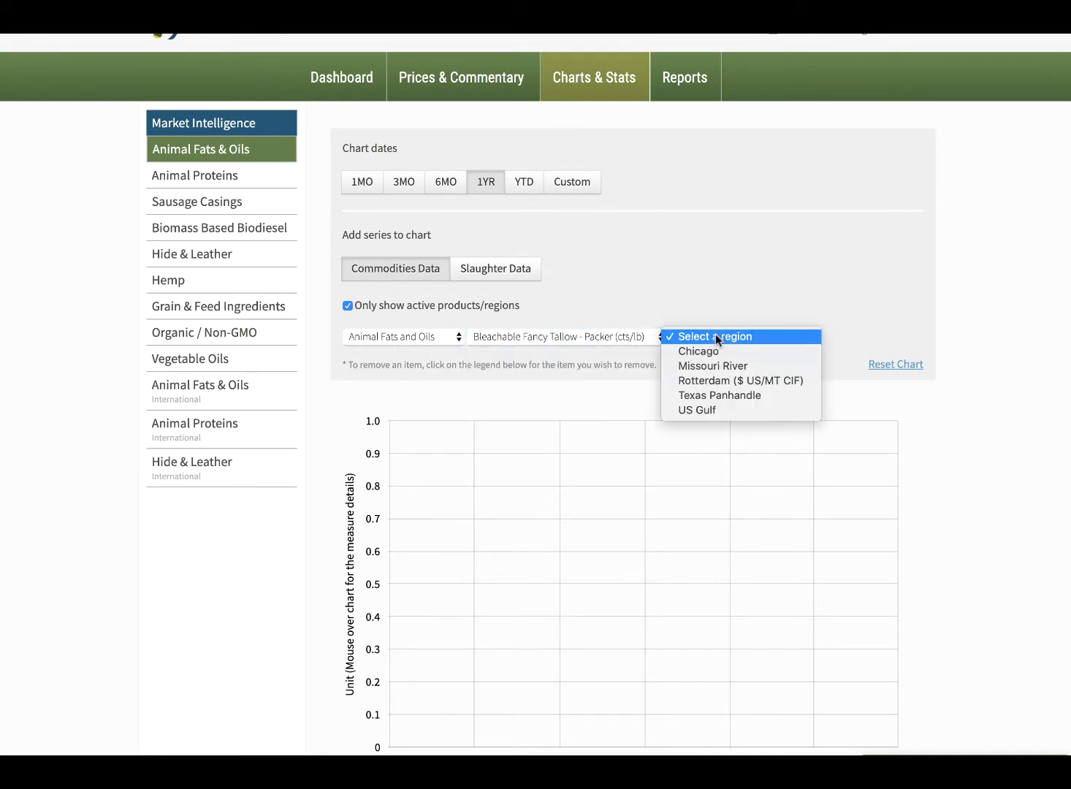
left_click(696, 351)
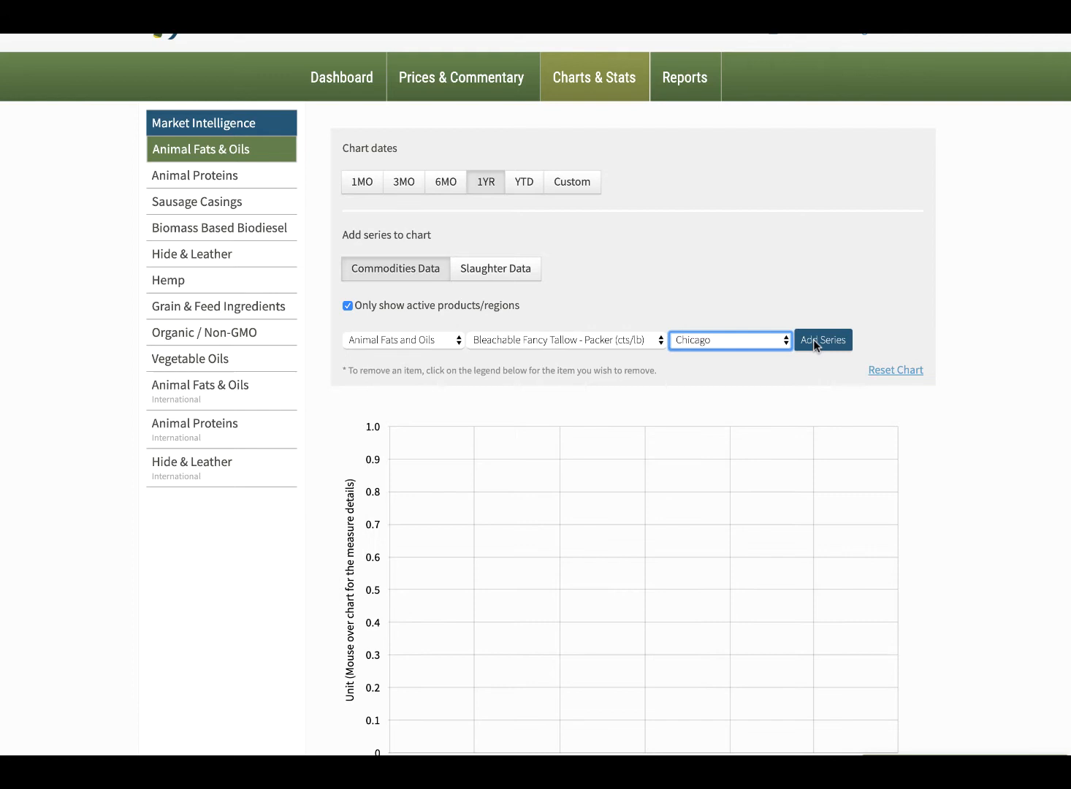
left_click(823, 339)
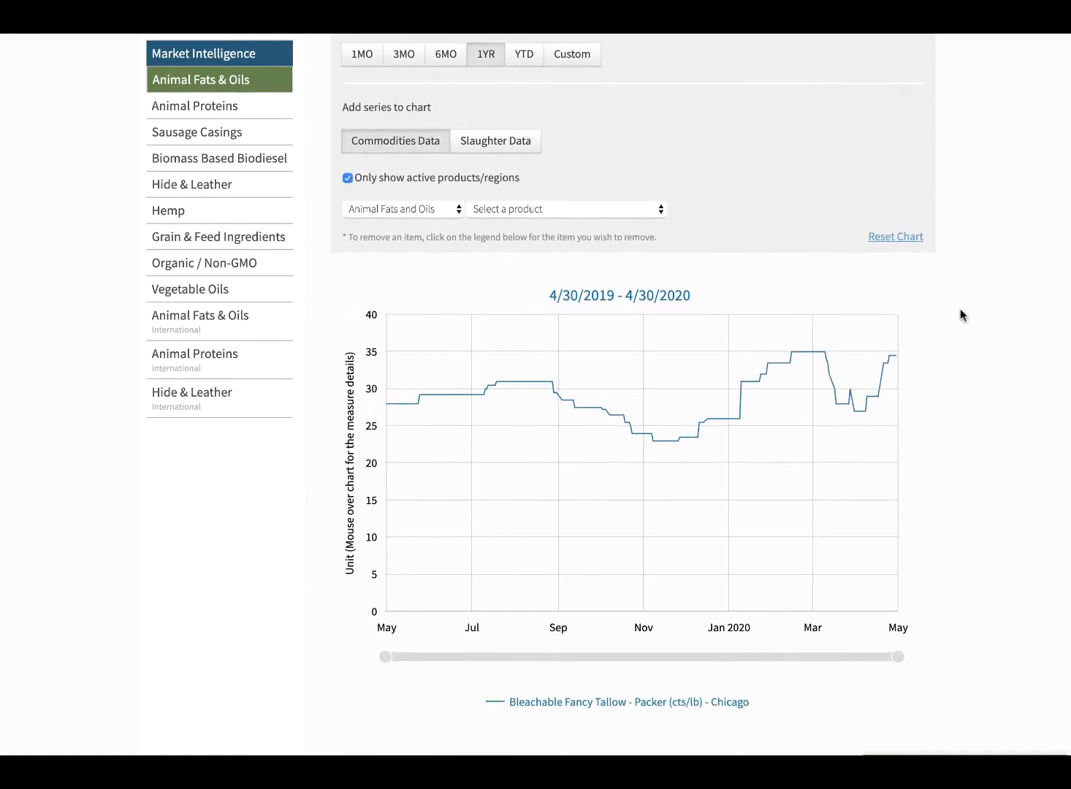
left_click(402, 107)
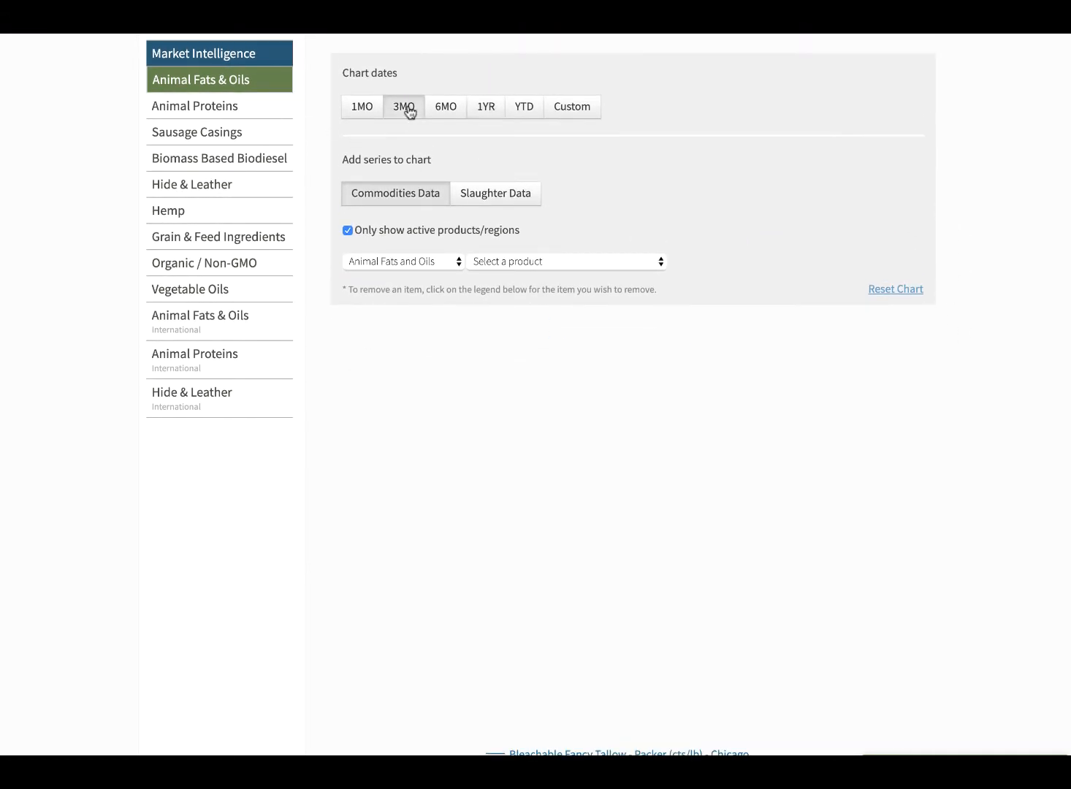
left_click(485, 107)
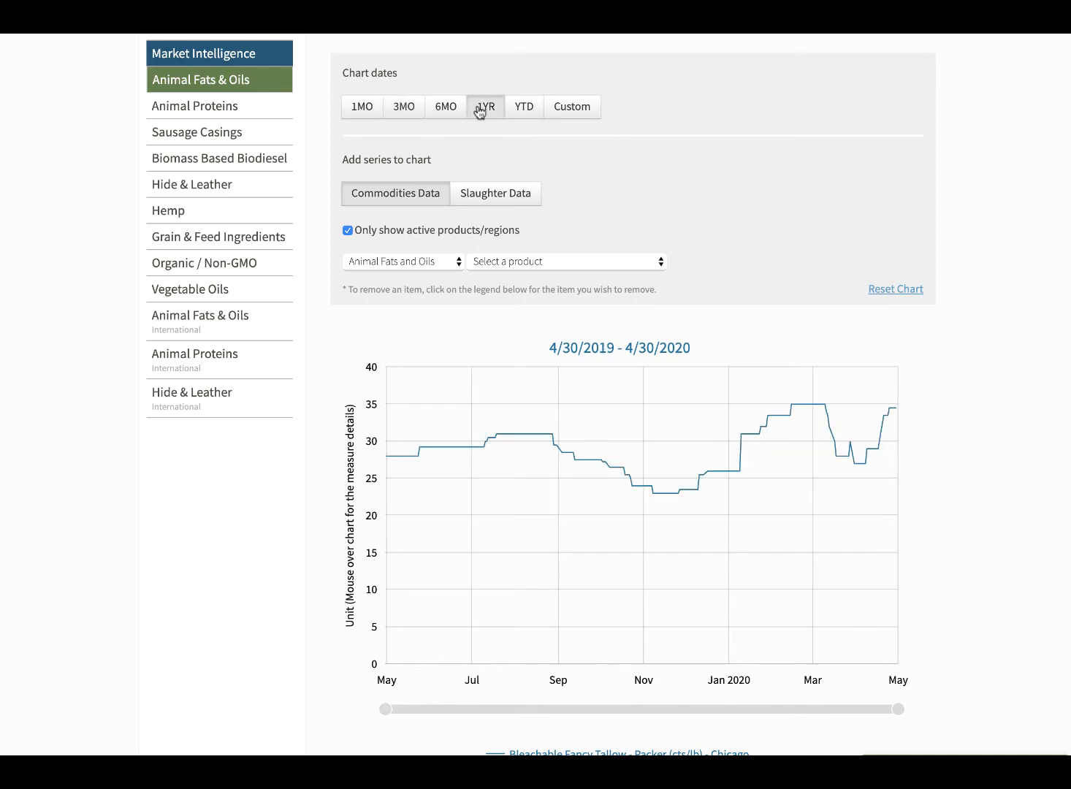
Step: Add a Choice White Grease series for the Chicago region to the chart
left_click(565, 261)
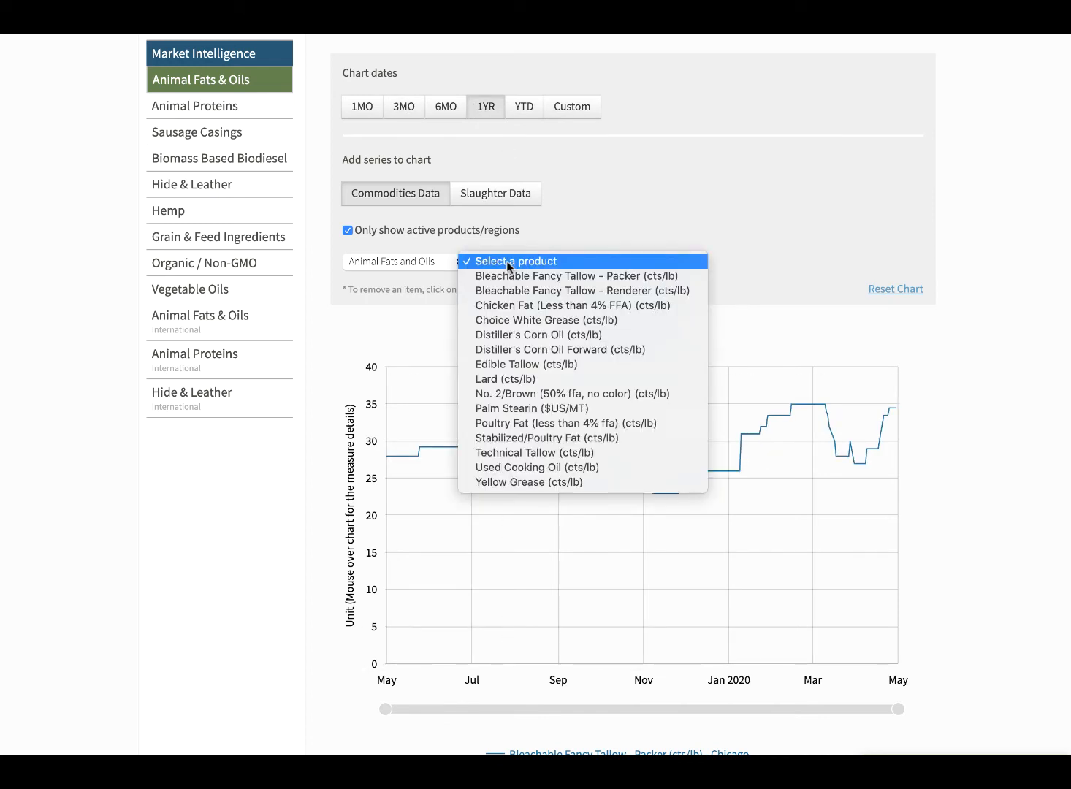
left_click(542, 320)
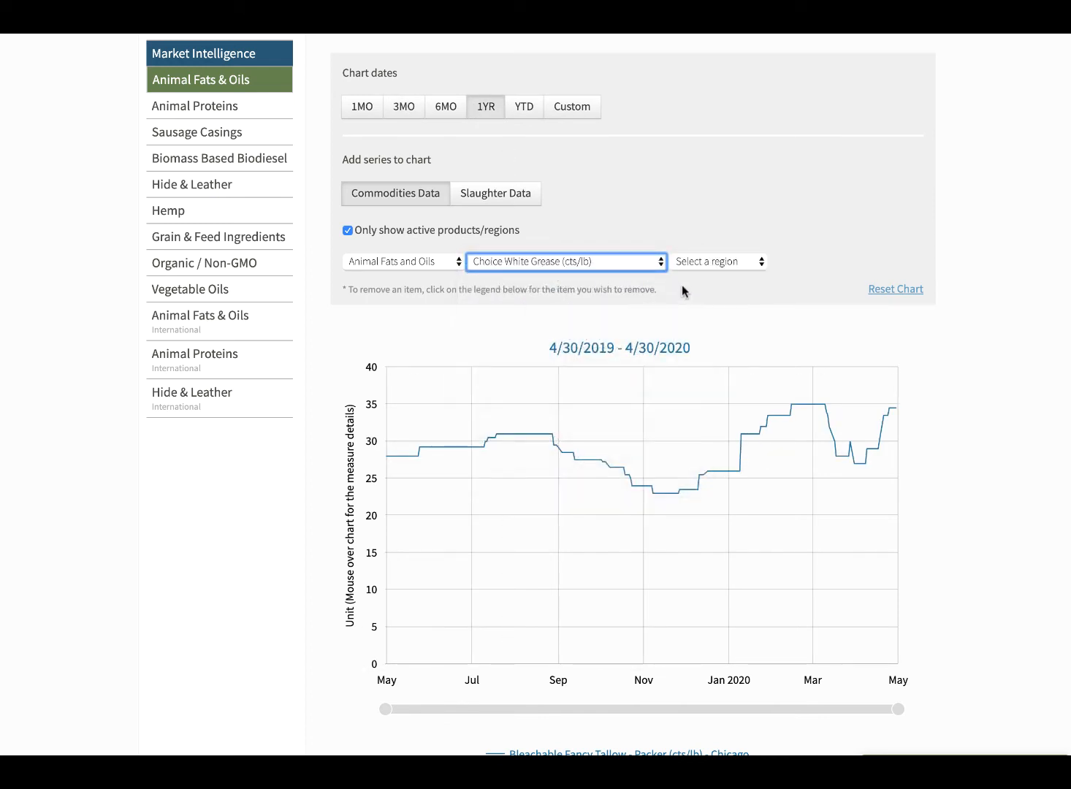
scroll("down", 3)
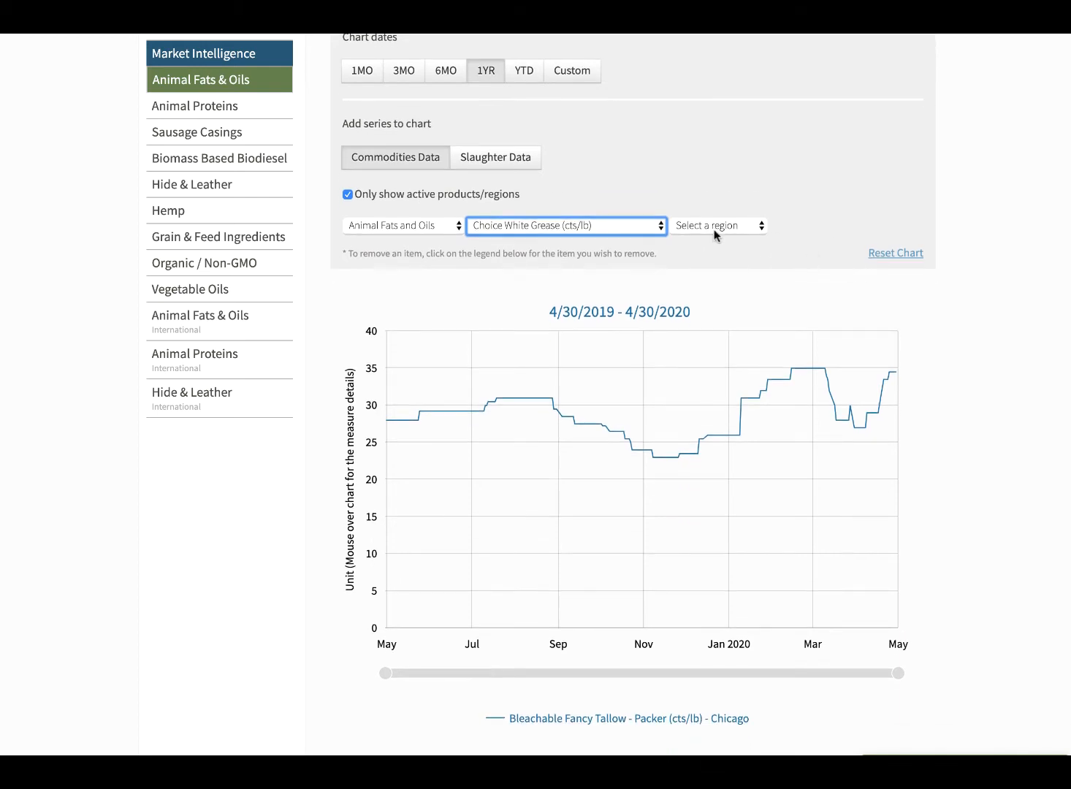
left_click(718, 225)
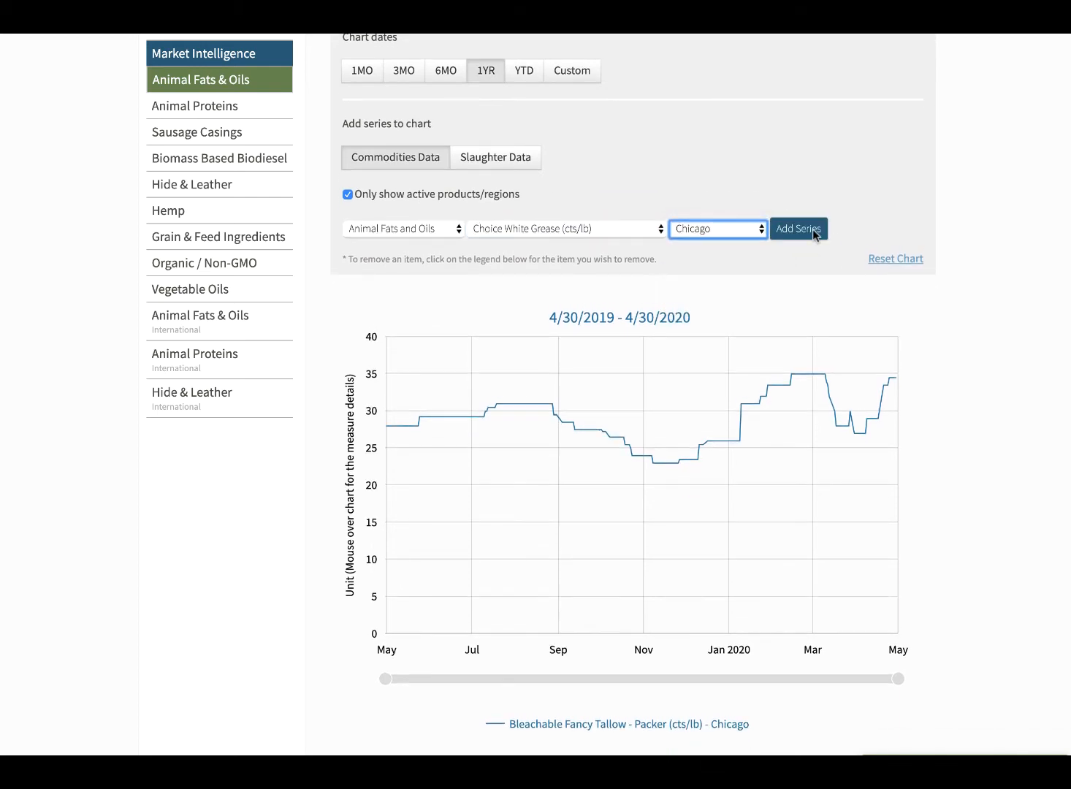
left_click(798, 229)
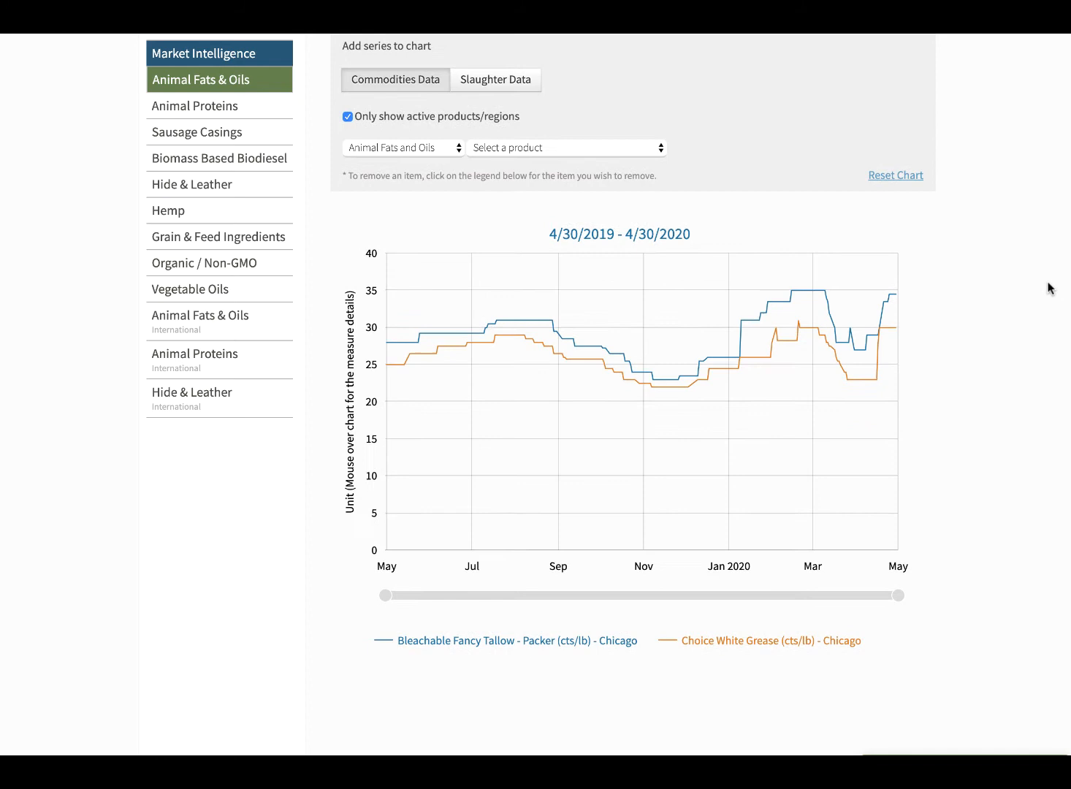
mouse_move(683, 378)
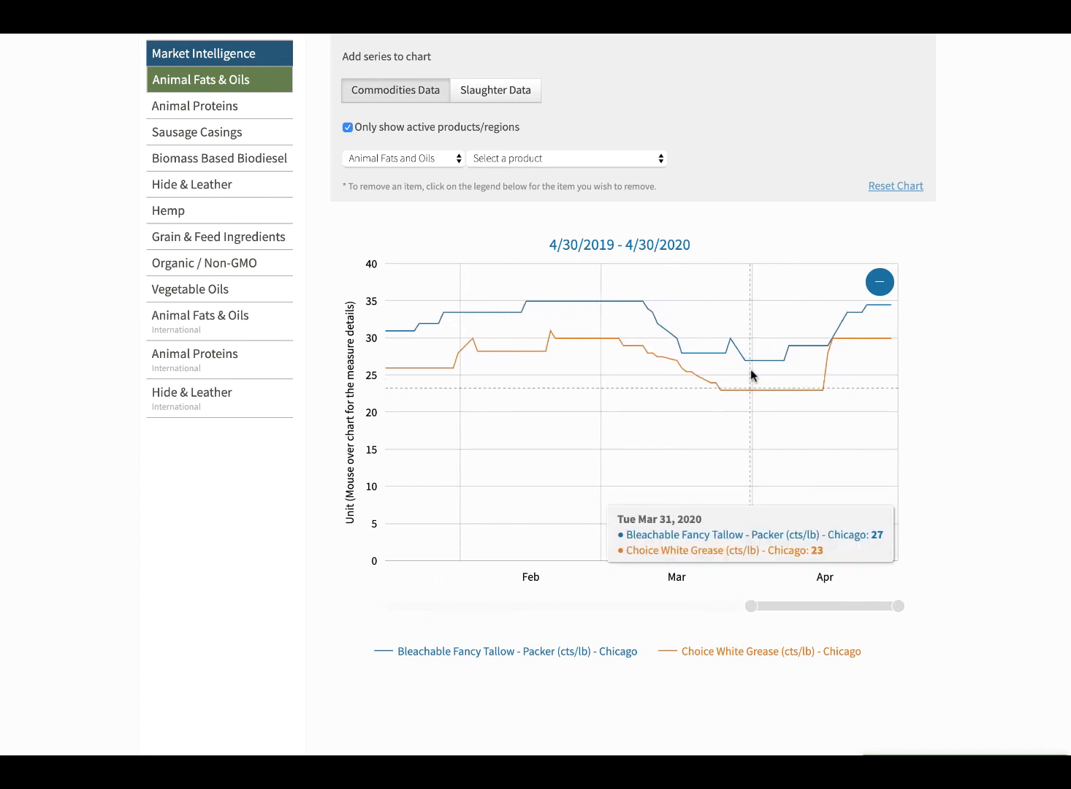
mouse_move(375, 329)
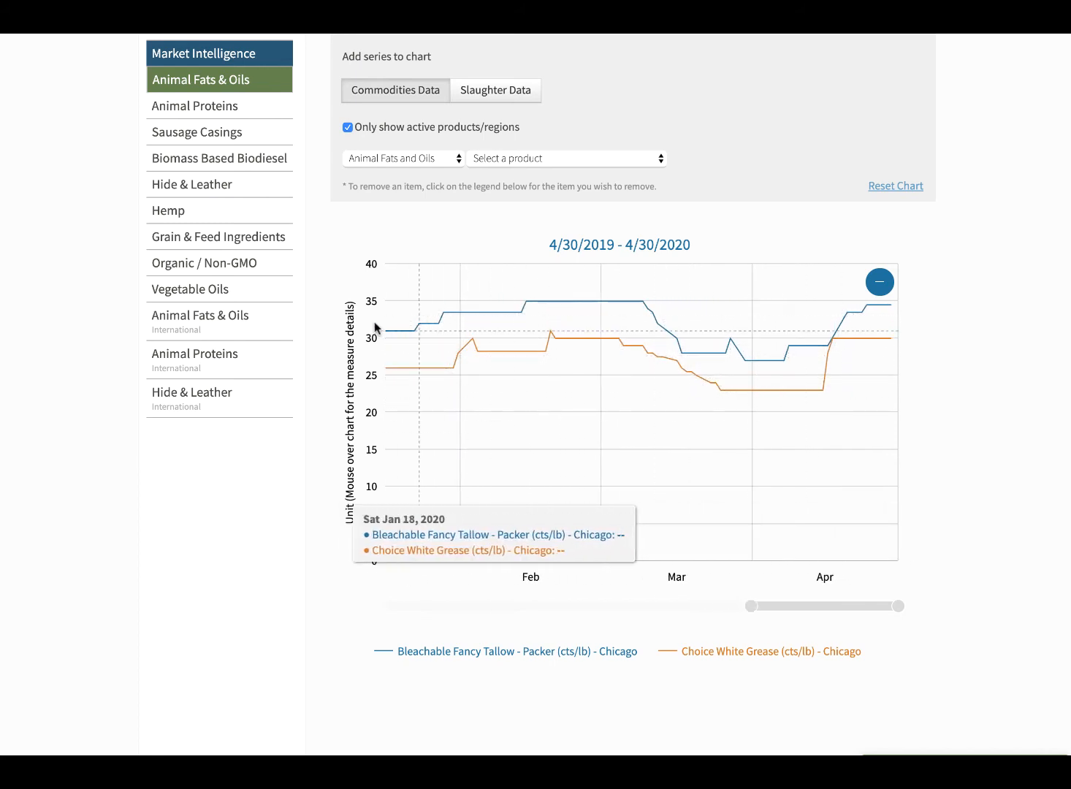